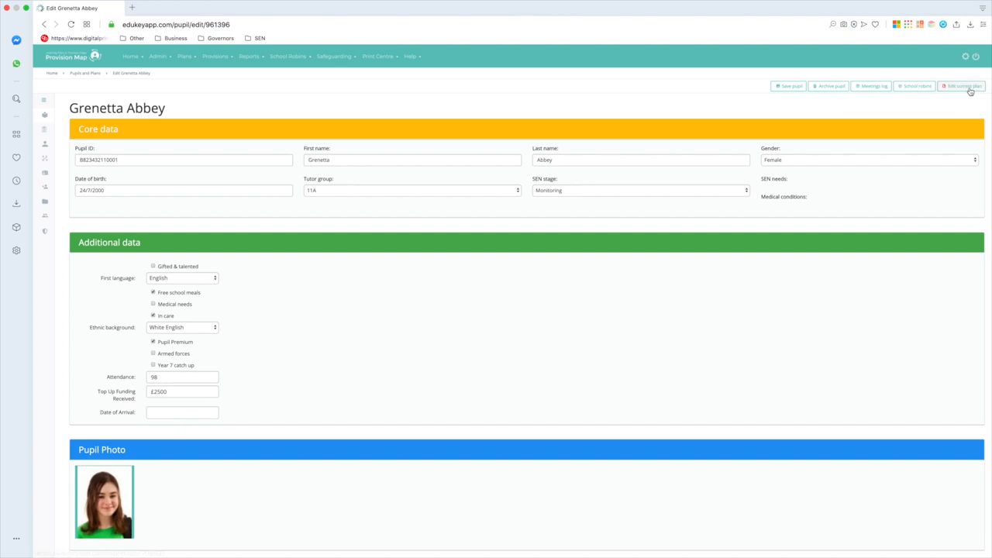
- Open Grenetta Abbey's learning plan via 'Edit Learning Plan' and scroll to the Plan section
left_click(961, 87)
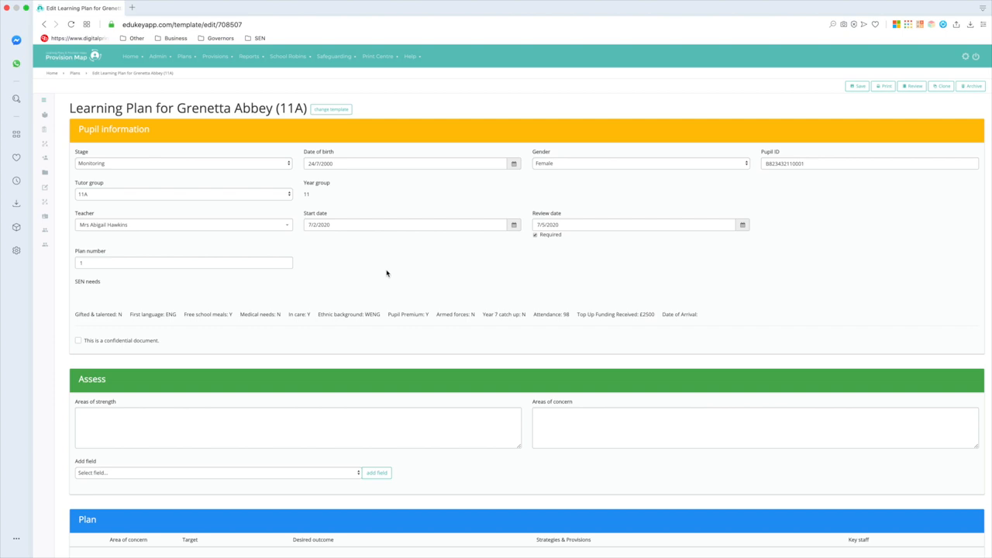
scroll("down", 3)
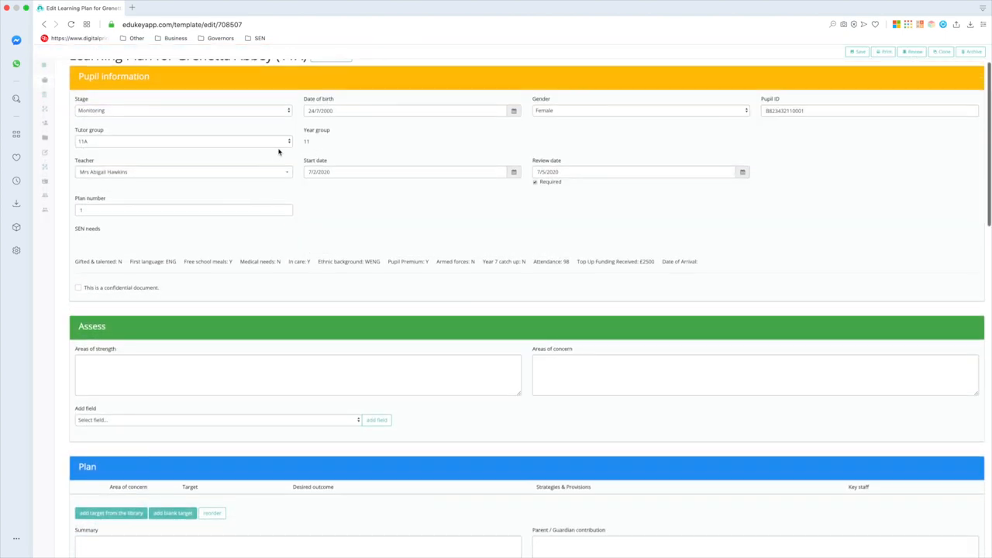
mouse_move(519, 208)
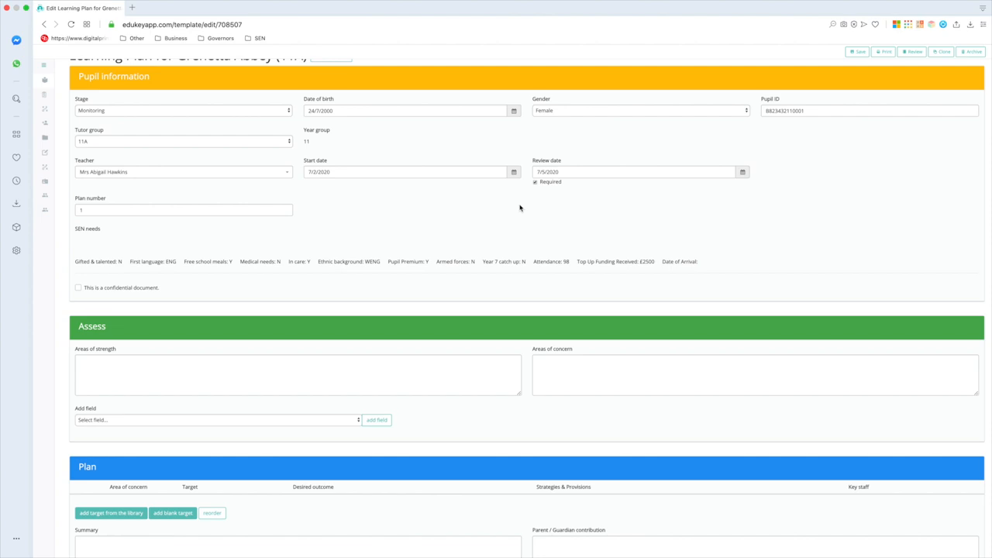
scroll("down", 3)
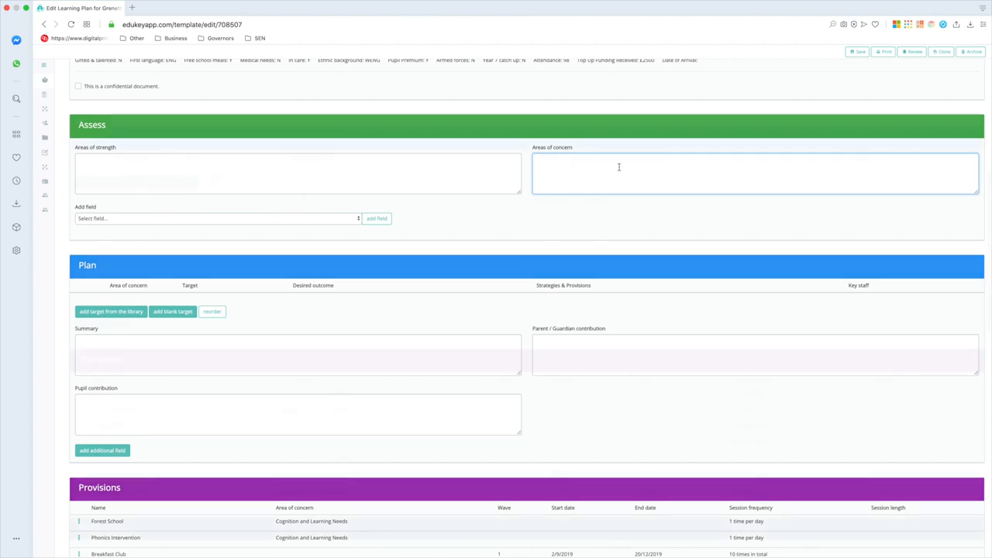
- Add a blank target row to the Plan table, then choose 'Delete target' from its options menu
scroll("down", 3)
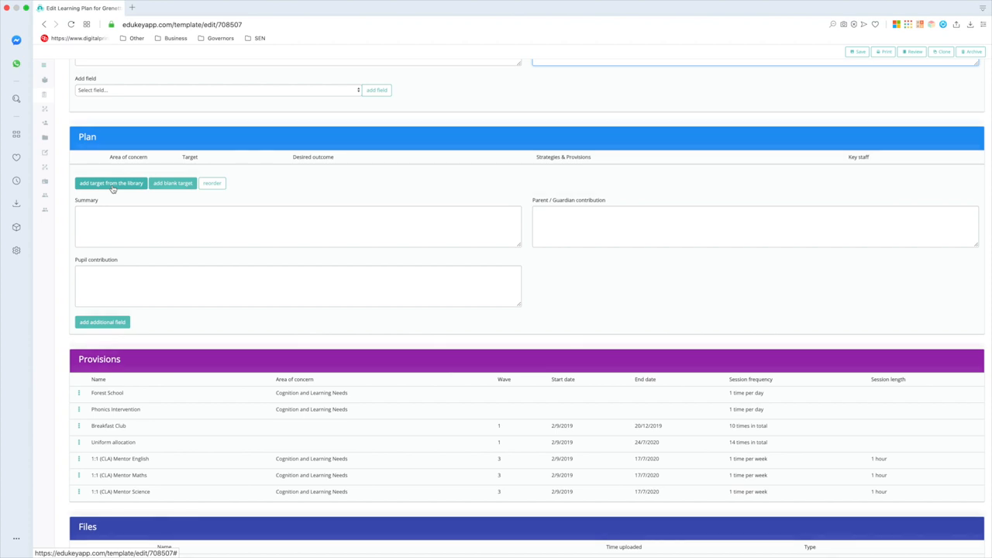
left_click(112, 182)
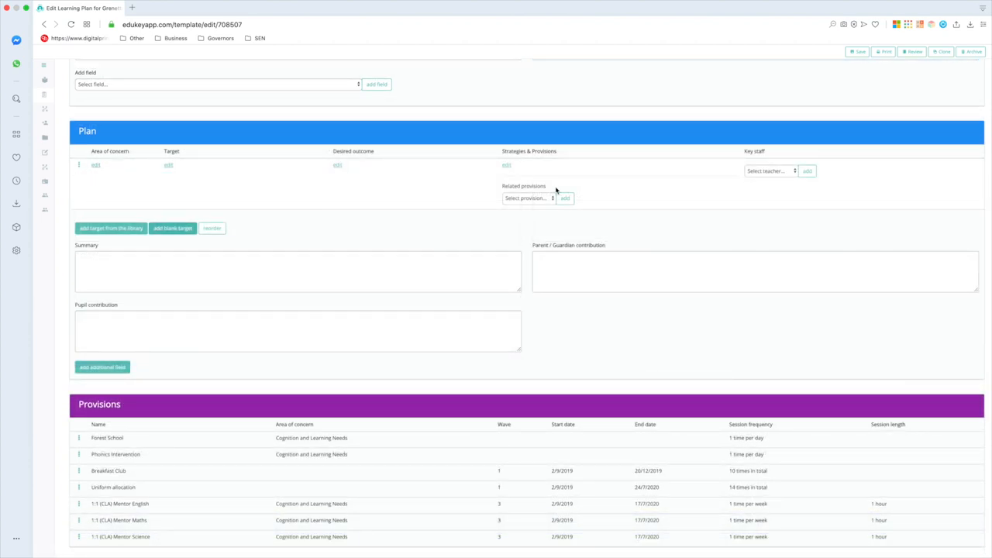
mouse_move(216, 166)
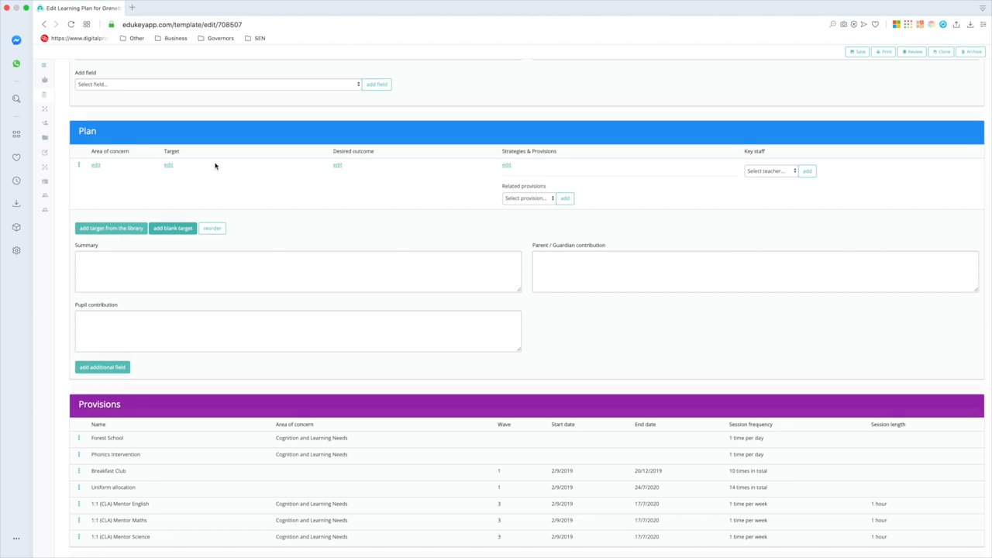
left_click(77, 164)
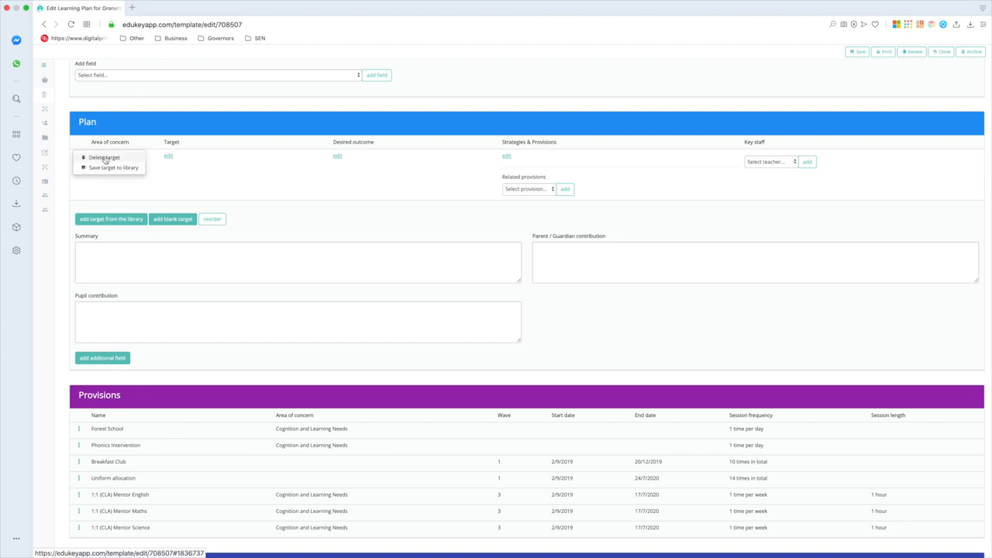
left_click(105, 158)
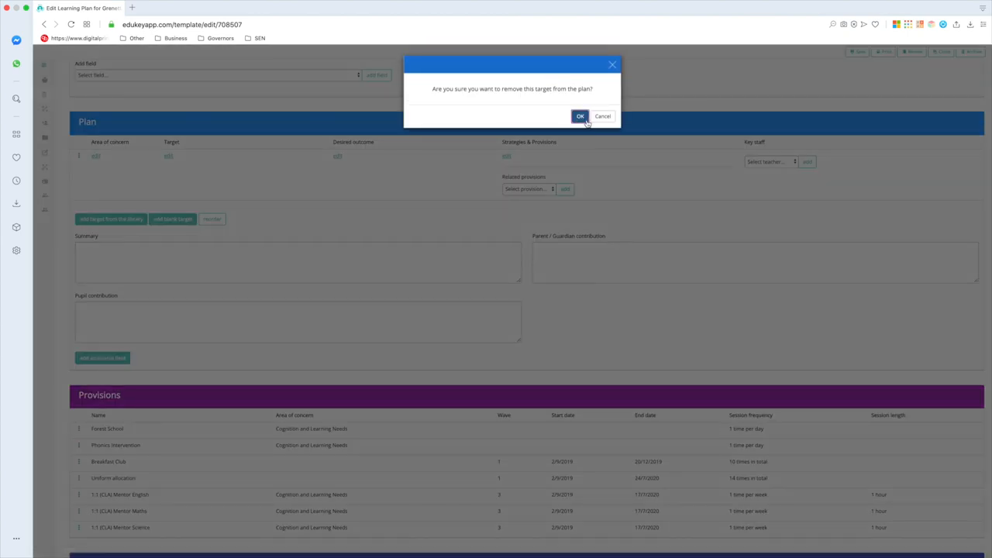
- Confirm the deletion, add the 'entering classrooms quietly' library target, and open its Key staff dropdown
left_click(579, 116)
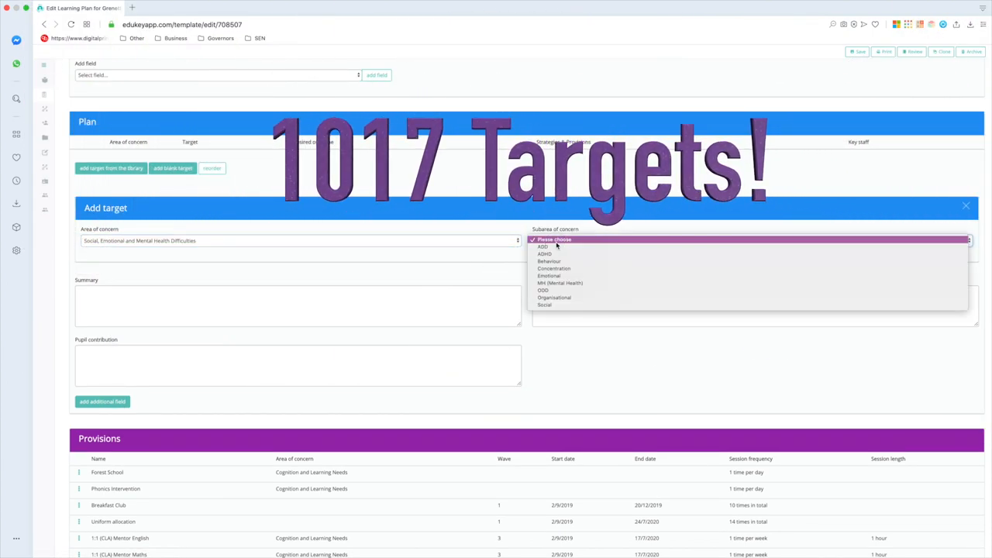
left_click(545, 254)
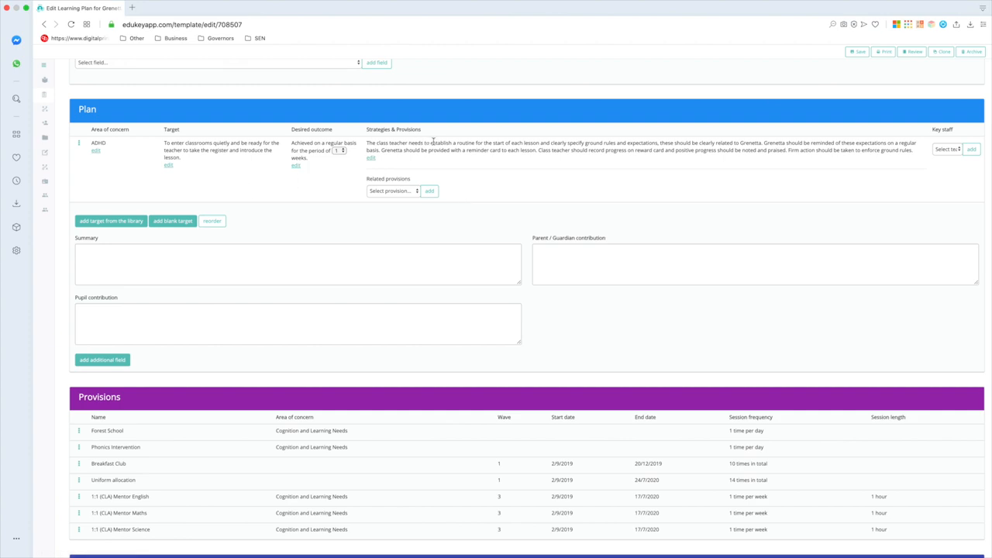
left_click(338, 150)
type("8")
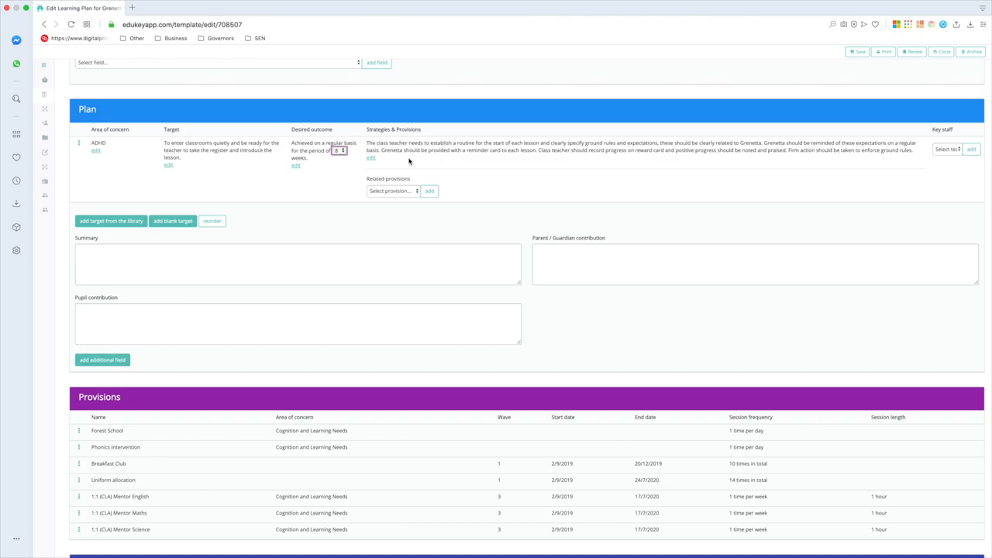
left_click(370, 158)
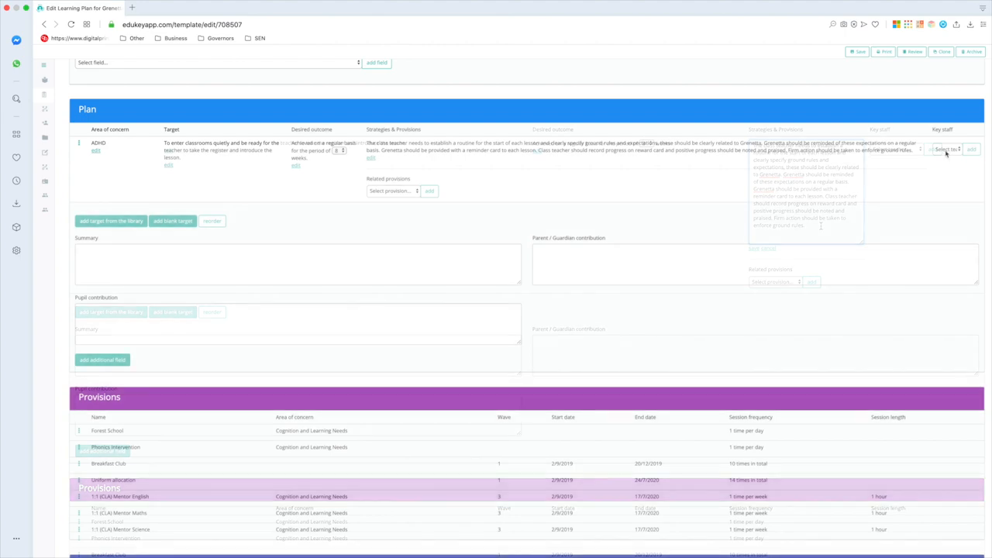
left_click(946, 149)
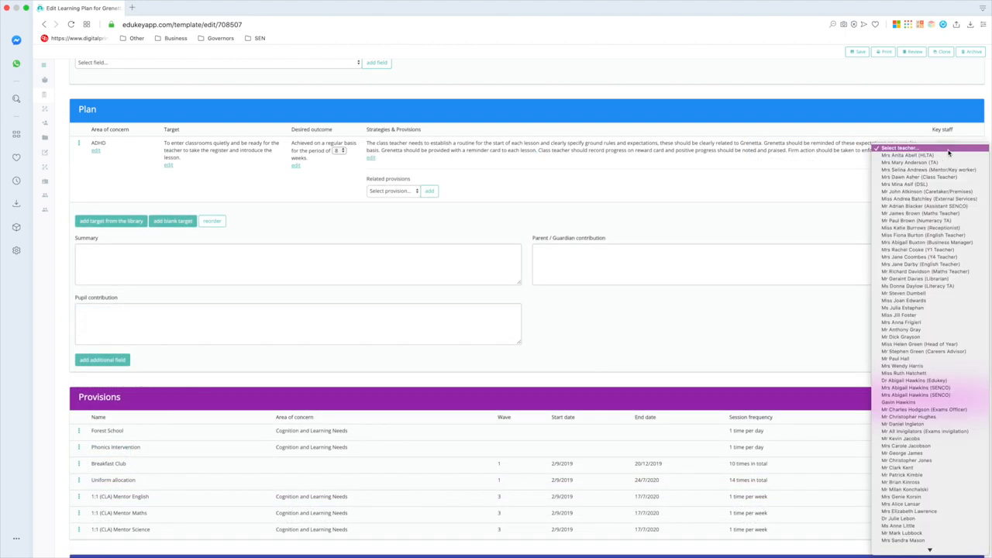